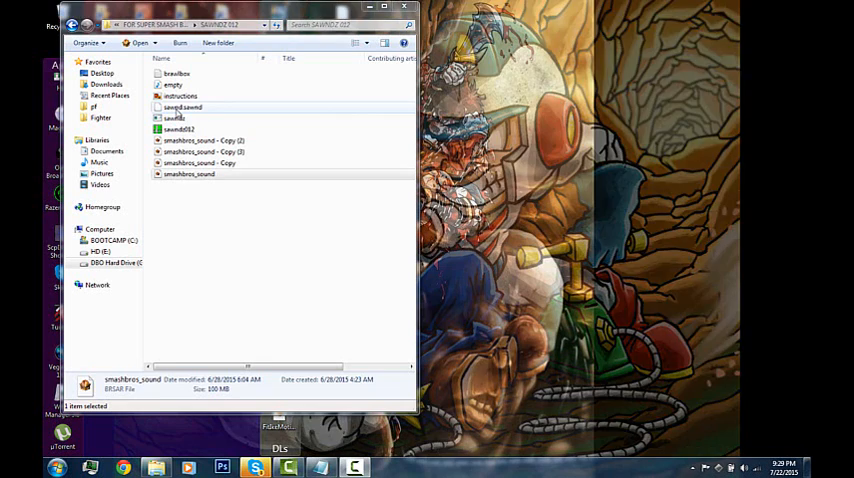
Select the sawnd.sawnd file in SAWNDZ 012 so it can be deleted
left_click(175, 107)
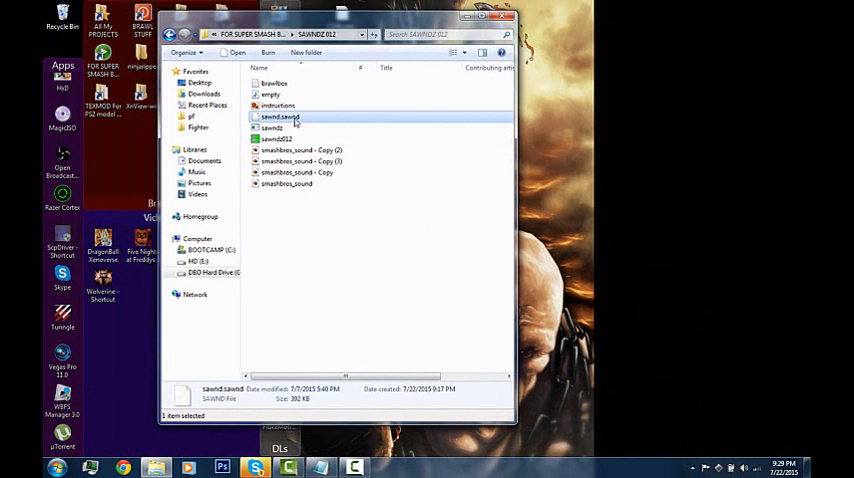
mouse_move(280, 118)
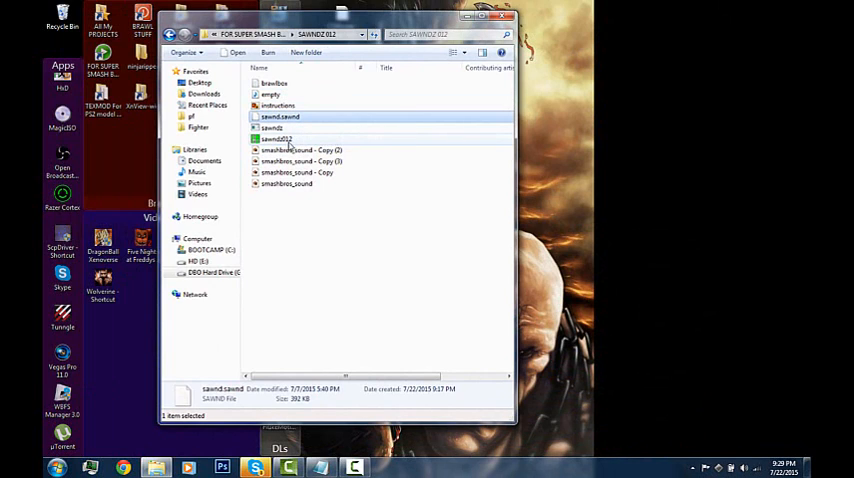
mouse_move(275, 127)
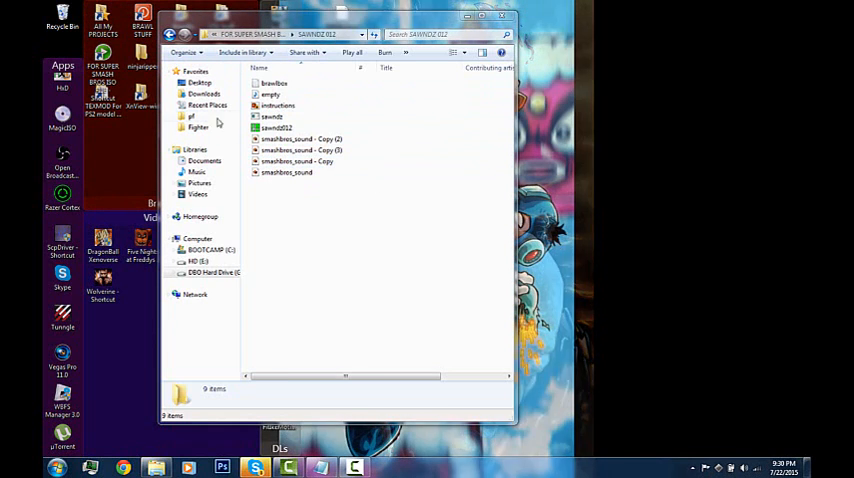
Navigate via the Documents shortcut to SUPER SMASH BROS BRAWL, which holds the original smashbros_sound
left_click(275, 128)
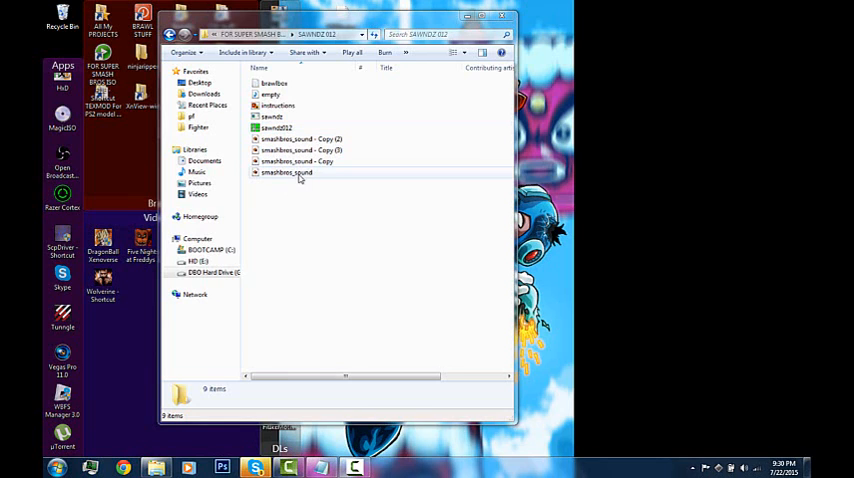
left_click(286, 172)
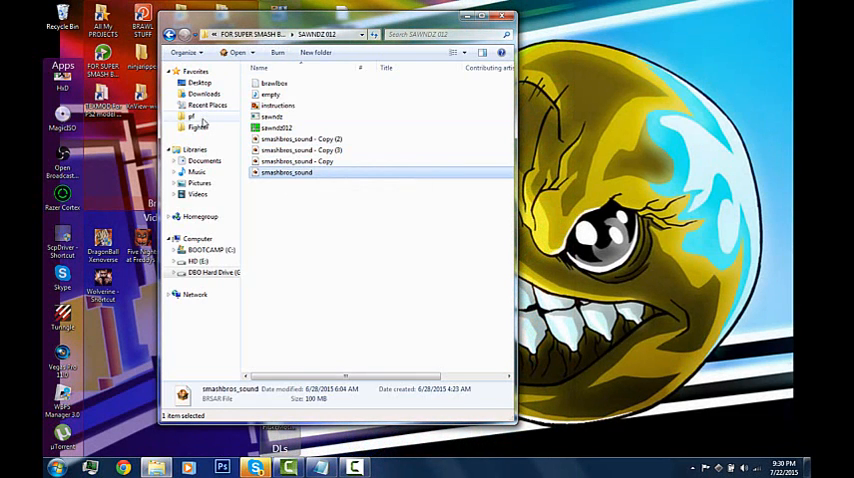
mouse_move(222, 168)
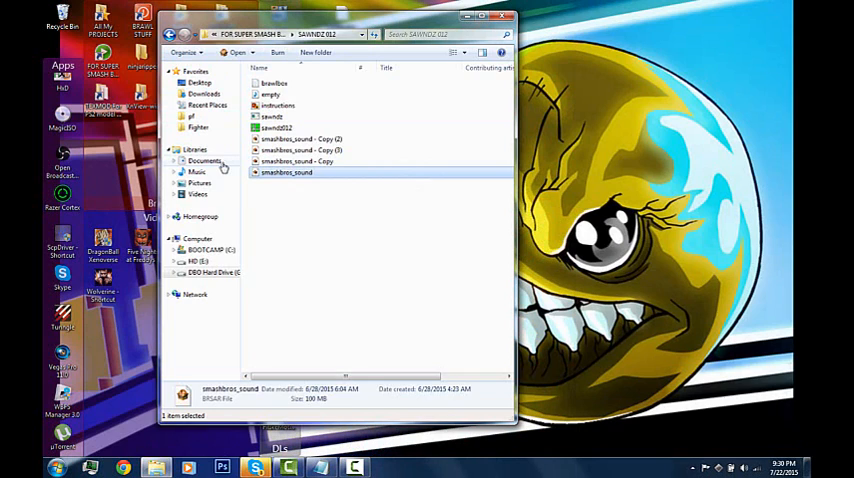
left_click(204, 161)
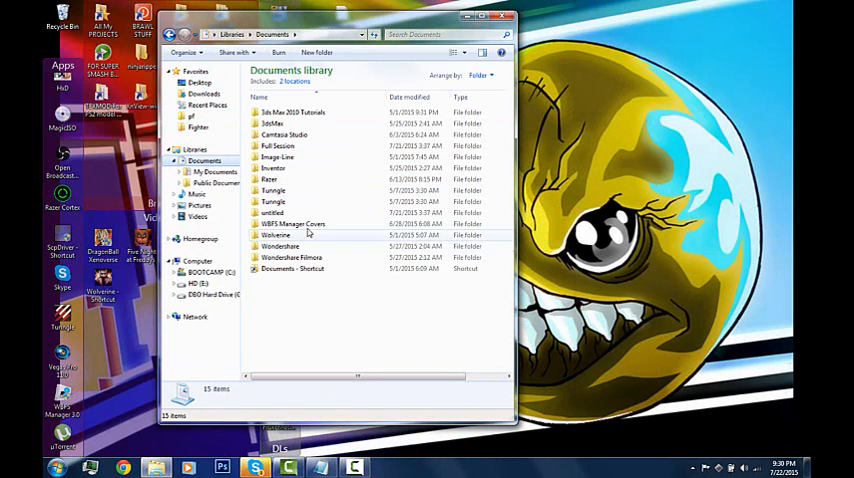
left_click(292, 268)
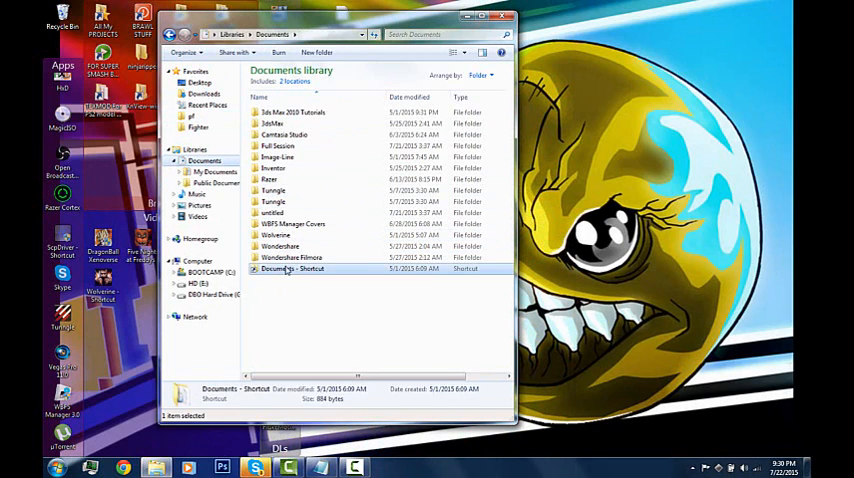
double_click(291, 268)
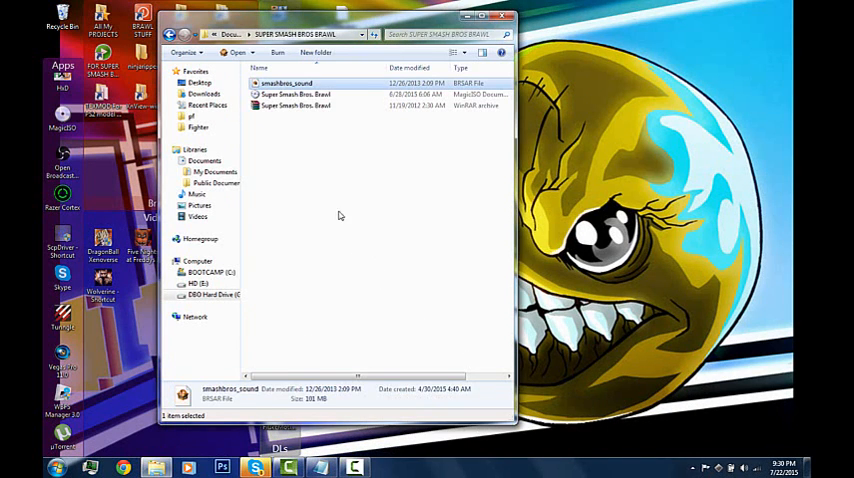
mouse_move(314, 138)
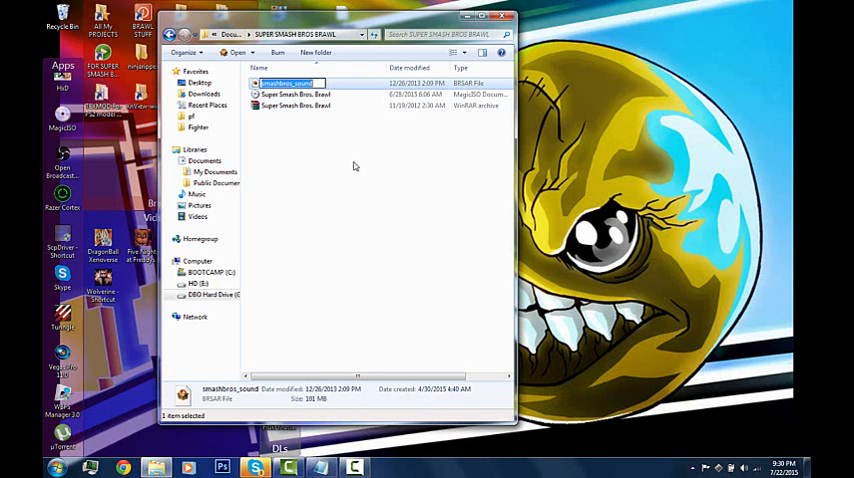
left_click(355, 166)
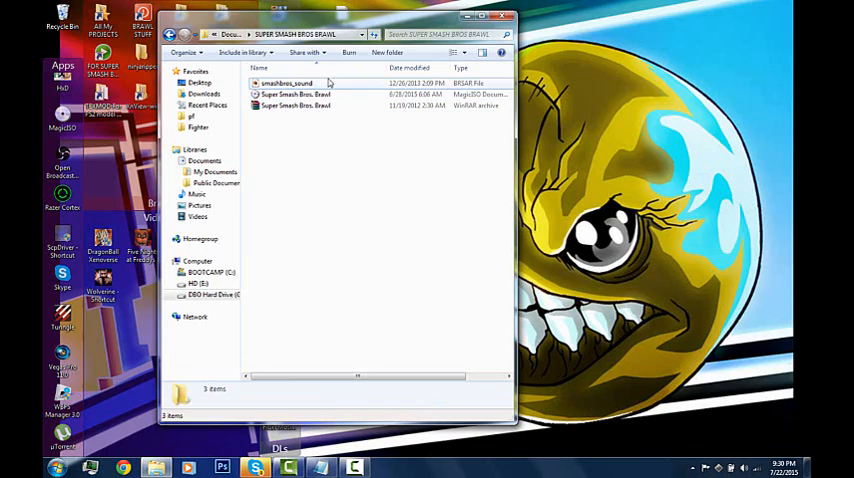
Return to SAWNDZ 012 to paste the original 101 MB smashbros_sound over the existing one
left_click(287, 83)
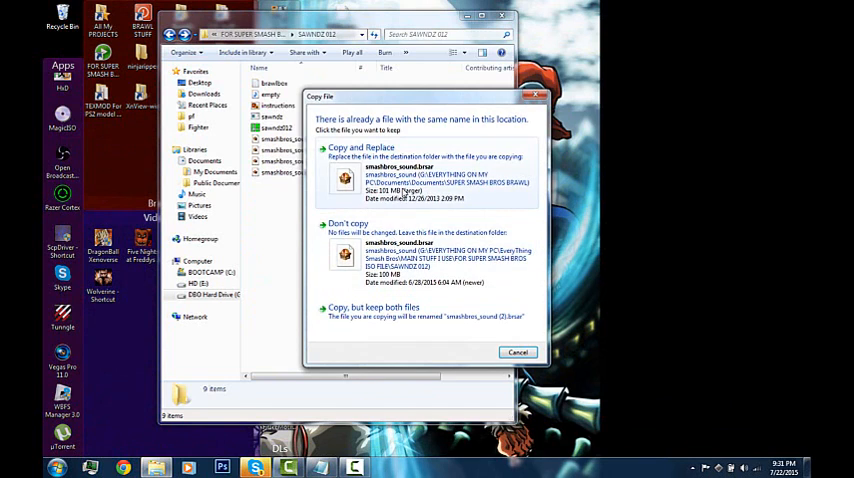
mouse_move(468, 170)
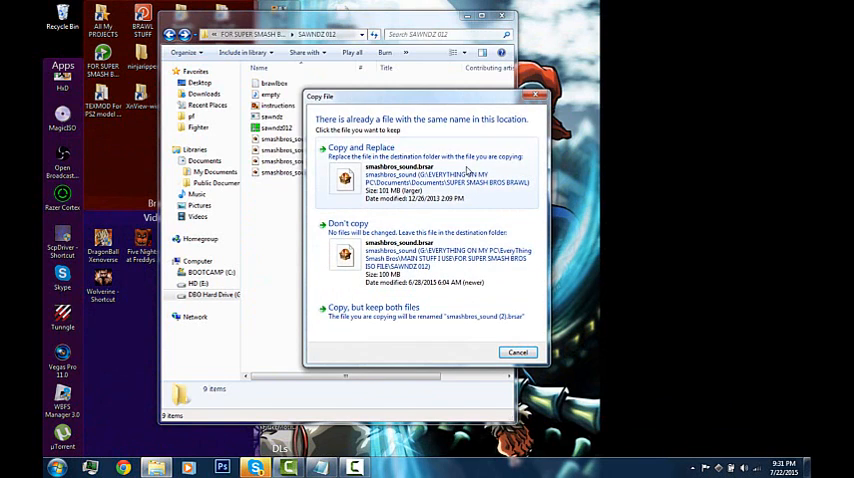
mouse_move(431, 207)
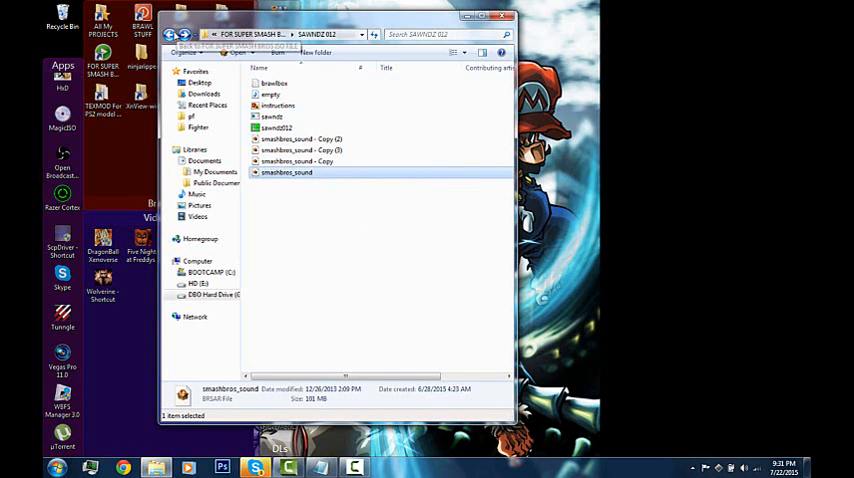
Launch Super Sawndz.exe from the SUPER SWANDZ tools folder
left_click(175, 34)
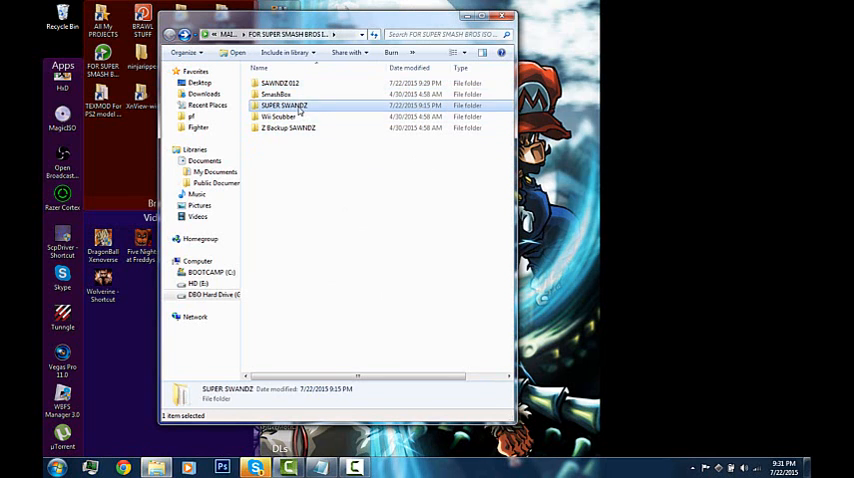
double_click(285, 105)
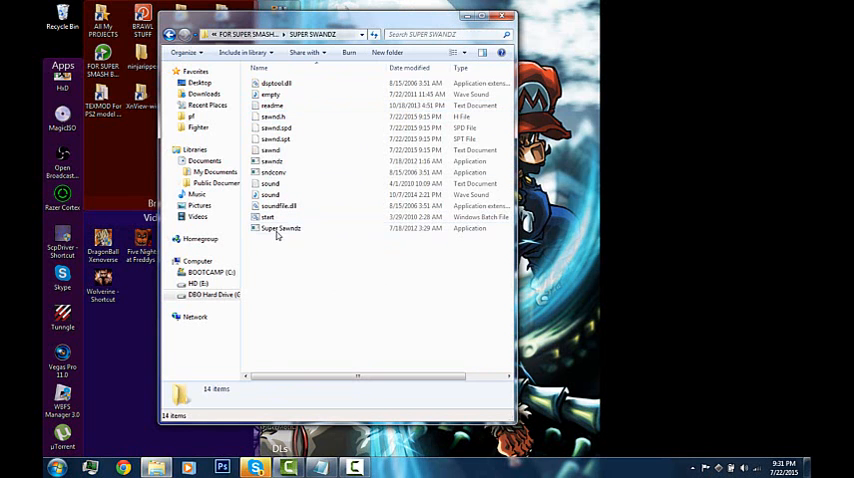
double_click(280, 228)
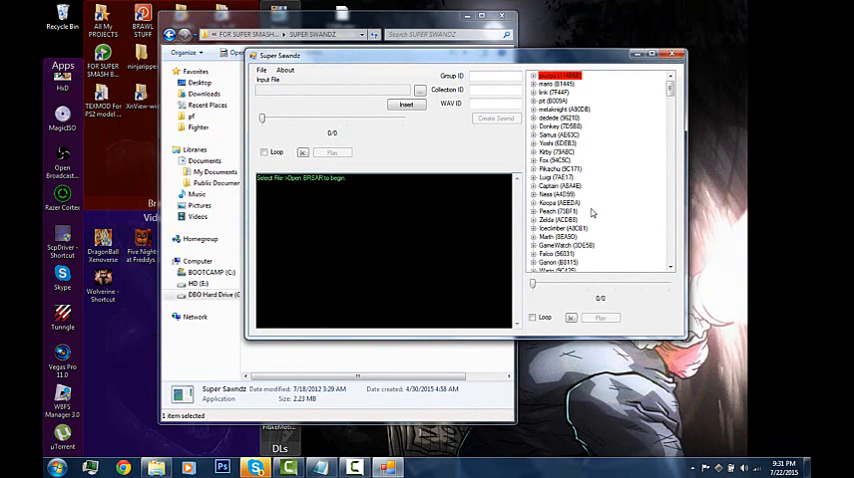
Preview the second audio entry of group 41, then close Super Sawndz
scroll("down", 3)
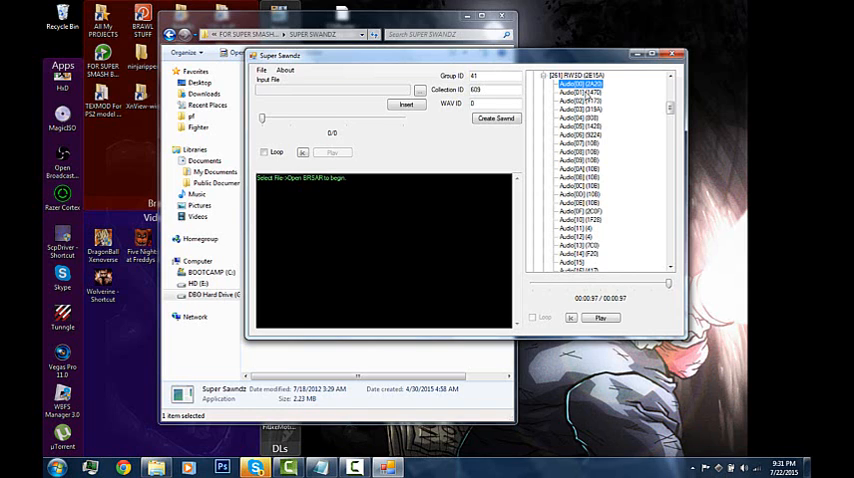
left_click(580, 92)
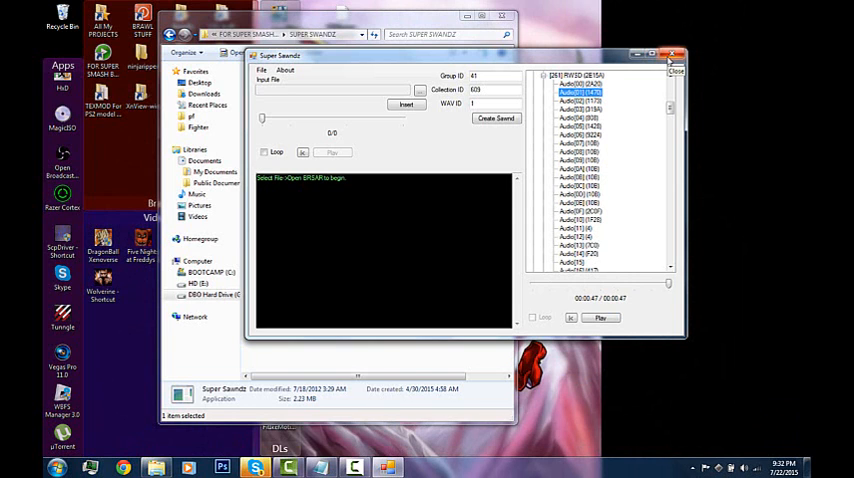
left_click(676, 55)
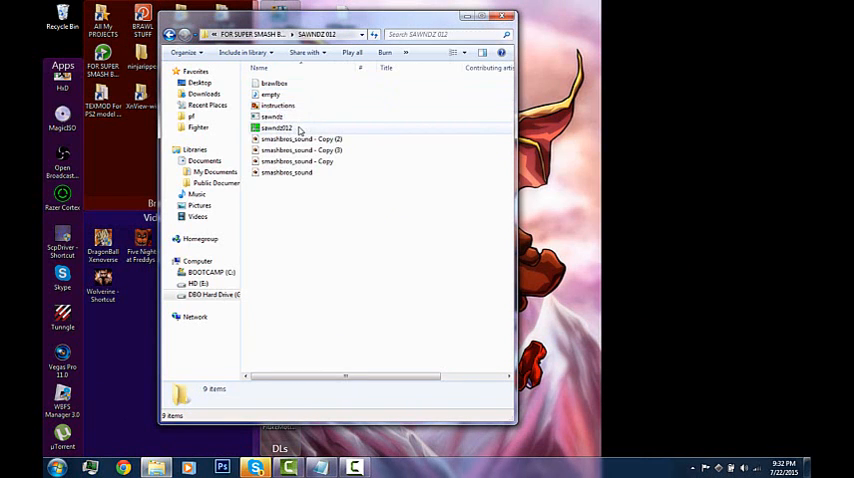
Launch sawndz 0.12 and start entering a group ID (2, then 20) for .sawnd insertion
left_click(277, 128)
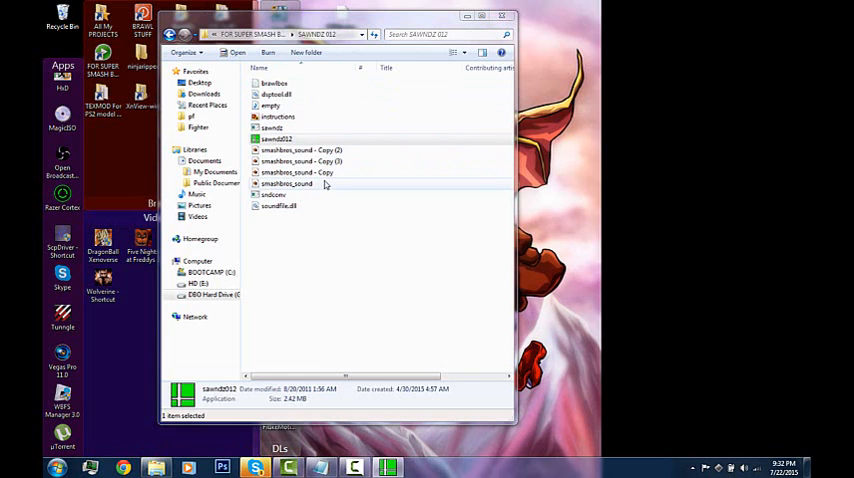
double_click(277, 139)
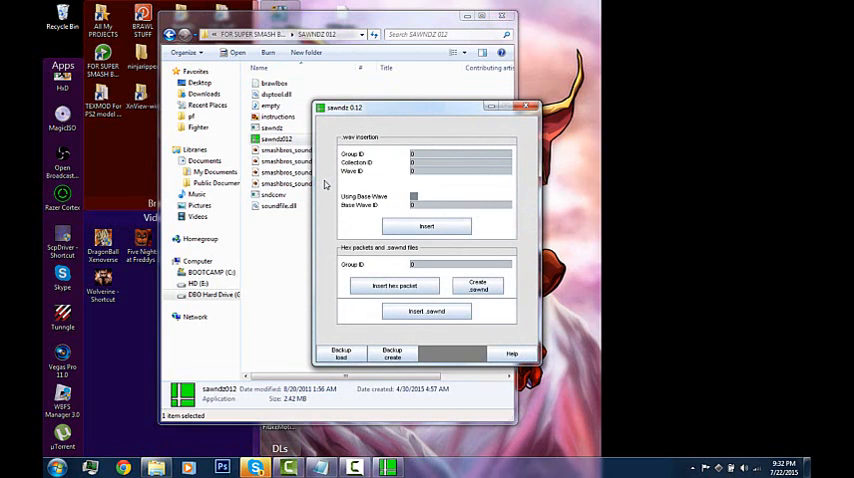
mouse_move(331, 183)
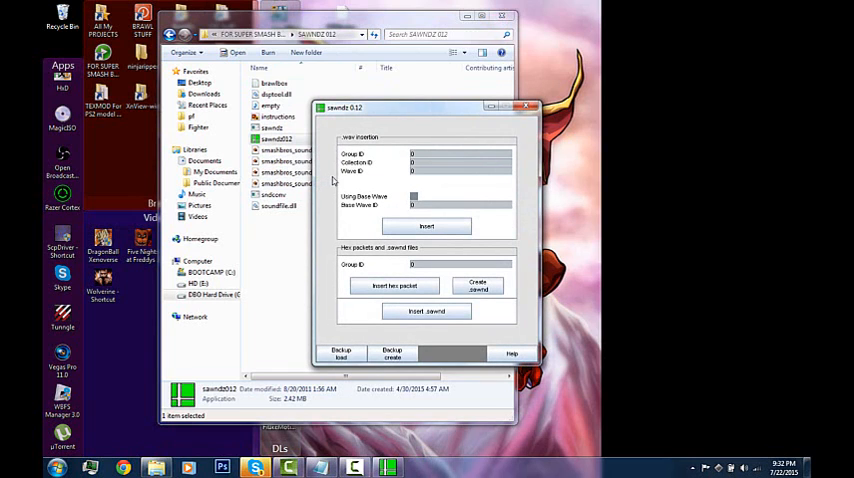
mouse_move(336, 181)
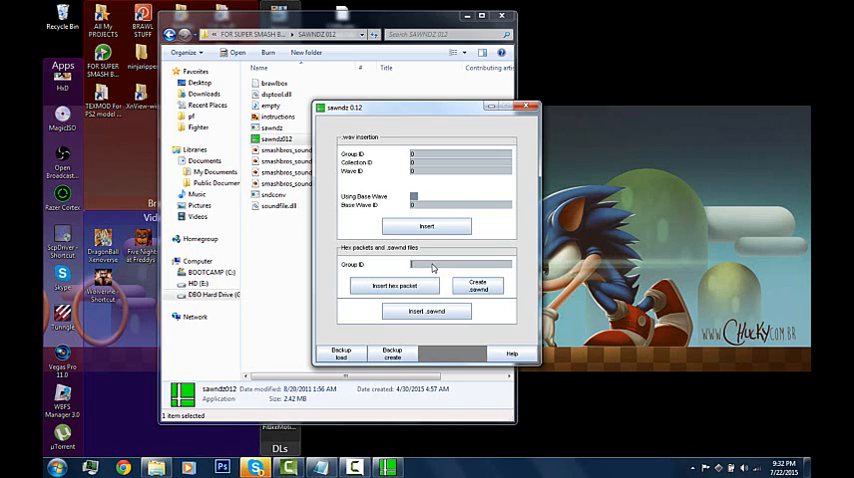
type("2")
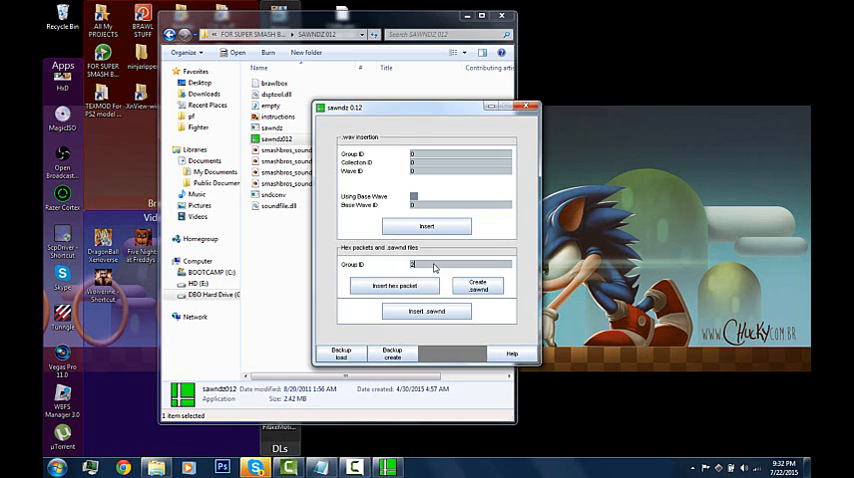
type("20")
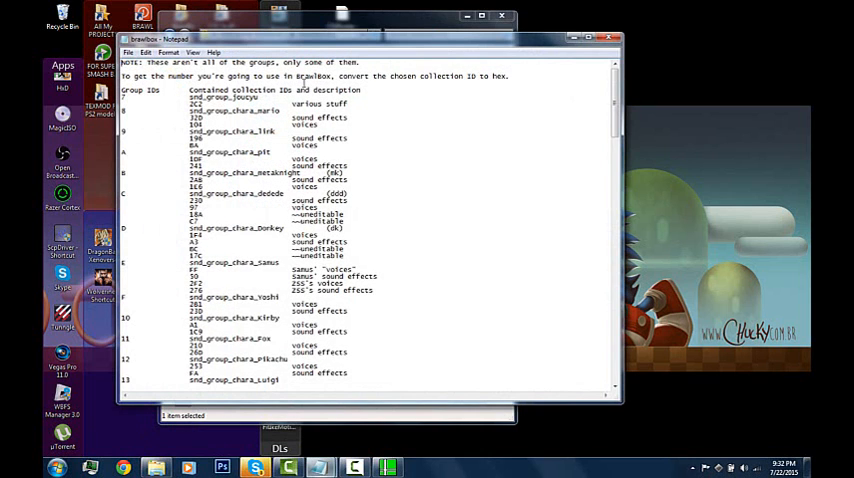
Scroll the brawlbox notes to find the character group IDs, settling on group 29
scroll("down", 3)
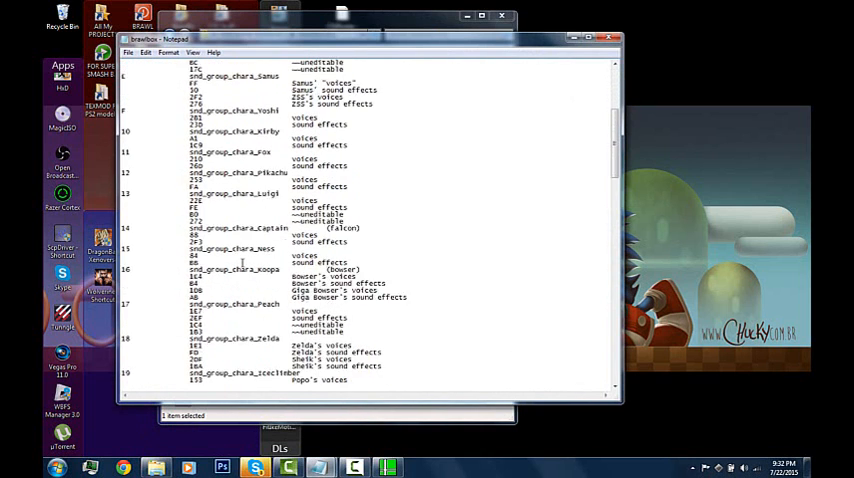
scroll("down", 3)
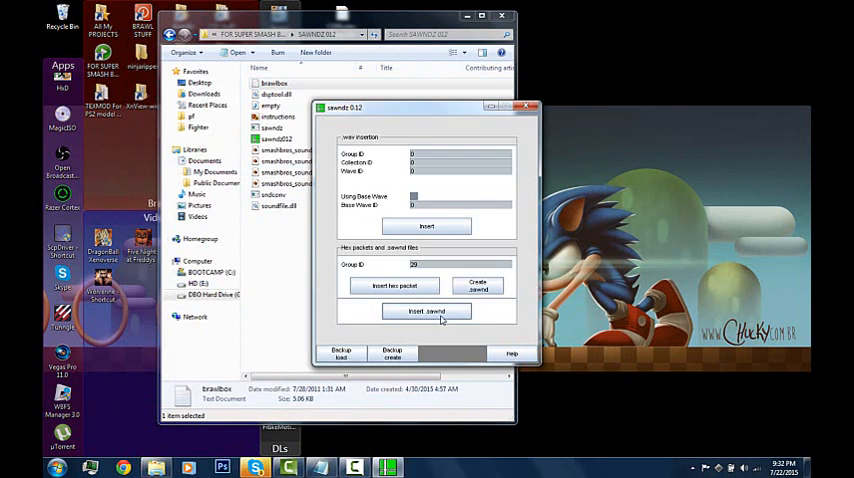
Insert Purin.sawnd from the SFX ID 29 Purin folder into group 29
left_click(426, 311)
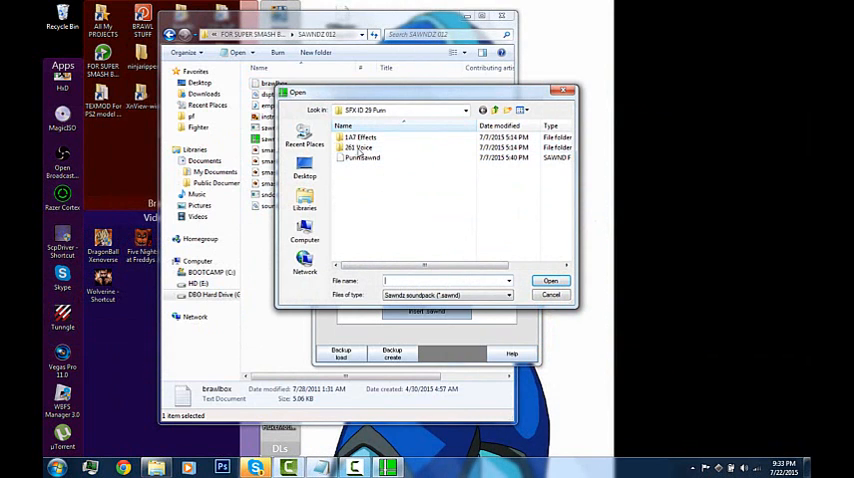
mouse_move(362, 158)
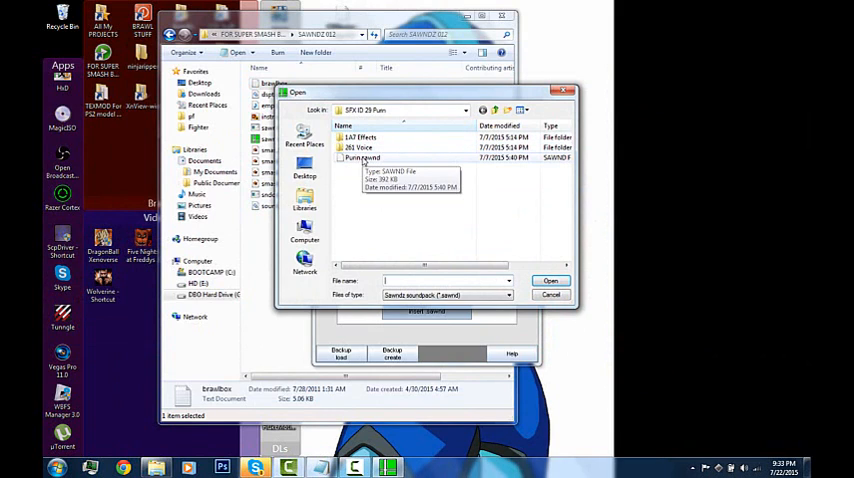
mouse_move(352, 175)
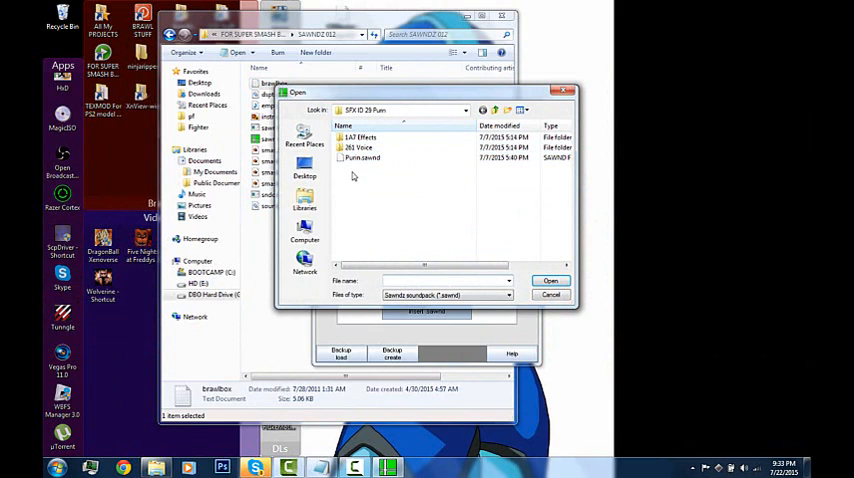
double_click(358, 147)
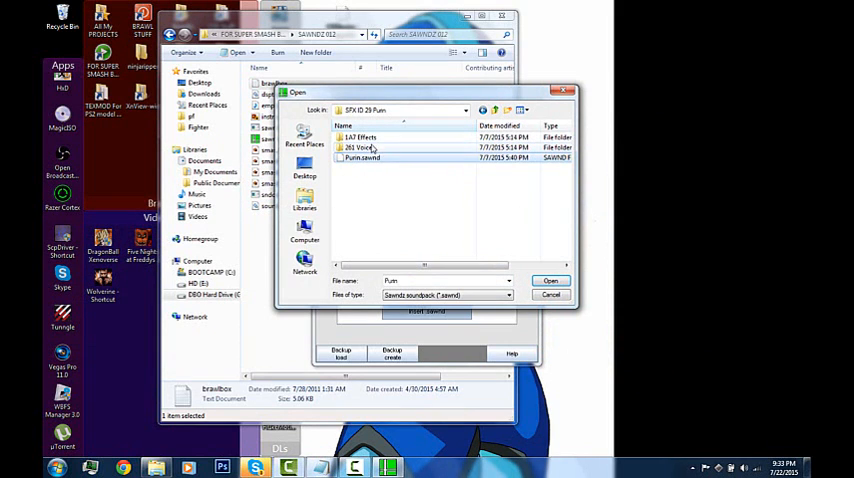
mouse_move(414, 150)
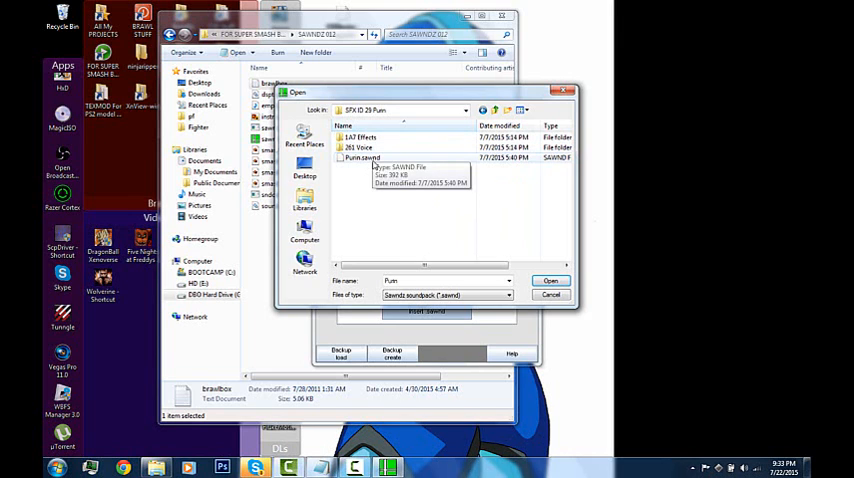
left_click(551, 280)
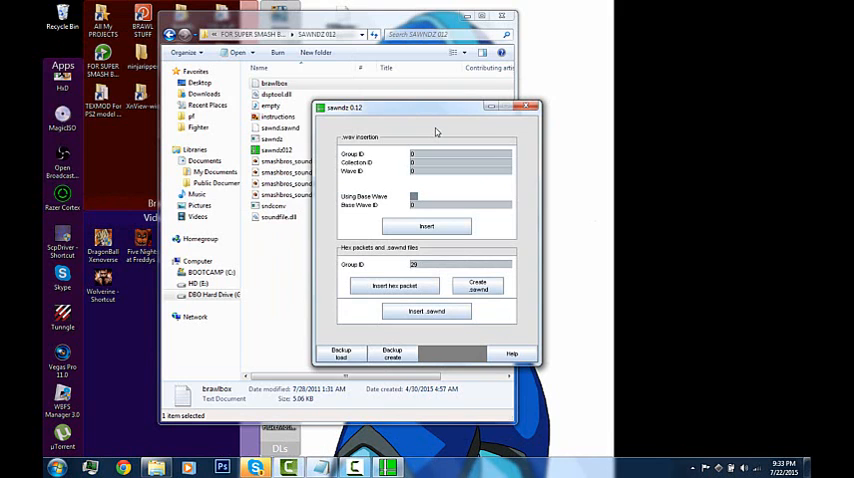
Close sawndz and open the freshly modified smashbros_sound from SAWNDZ 012 in BrawlBox
left_click(530, 107)
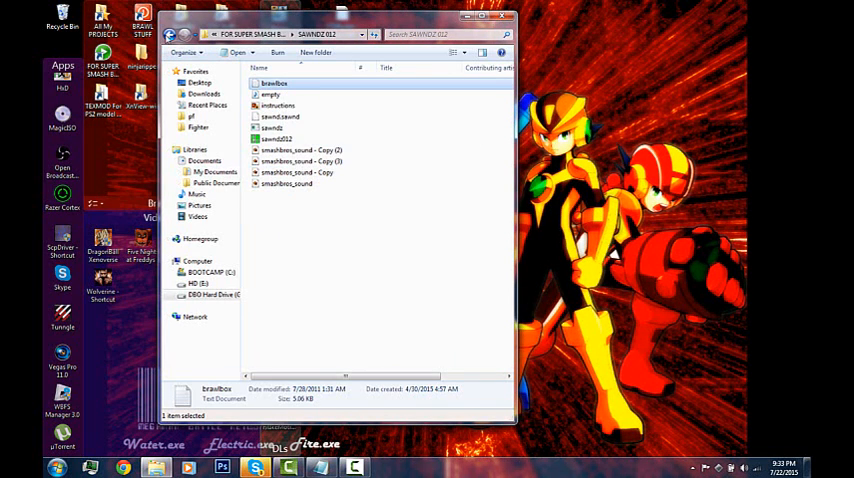
mouse_move(288, 183)
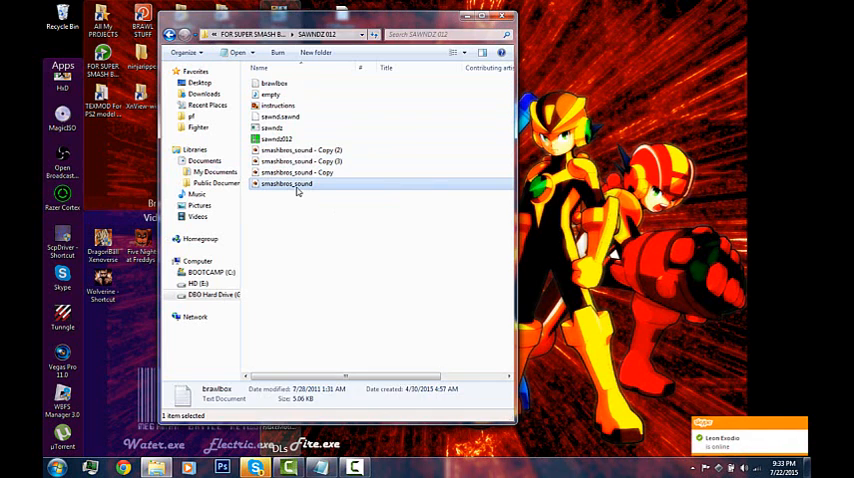
left_click(287, 184)
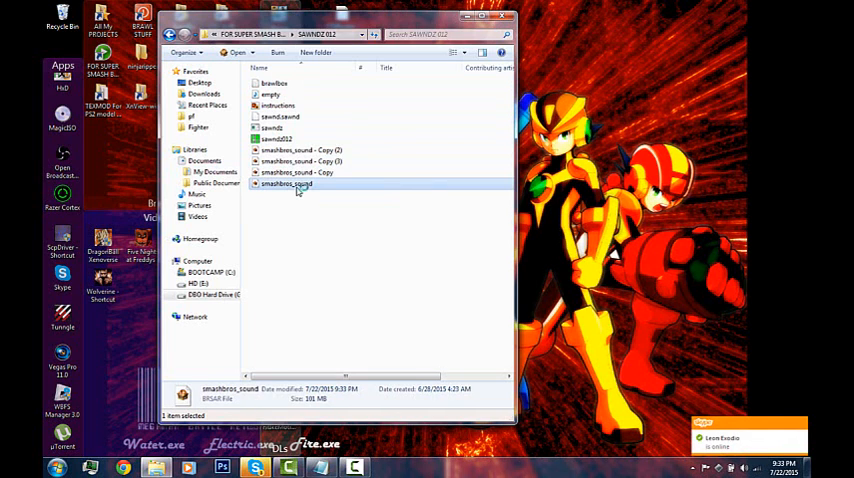
mouse_move(432, 188)
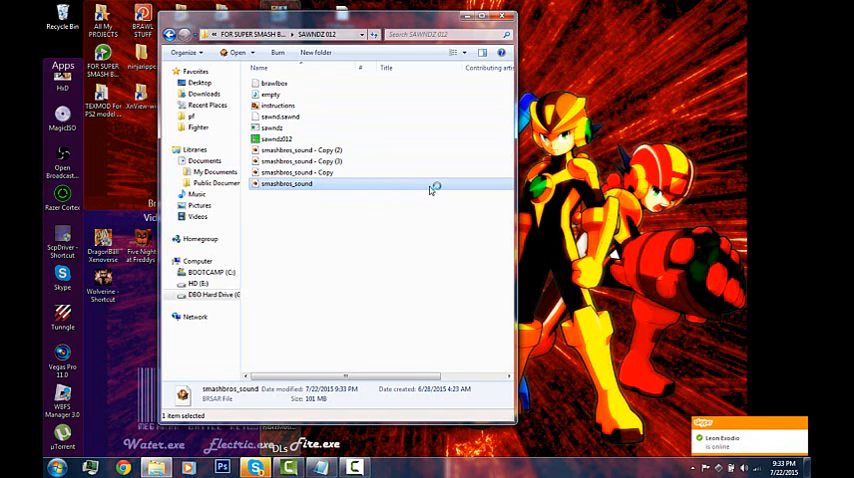
double_click(287, 183)
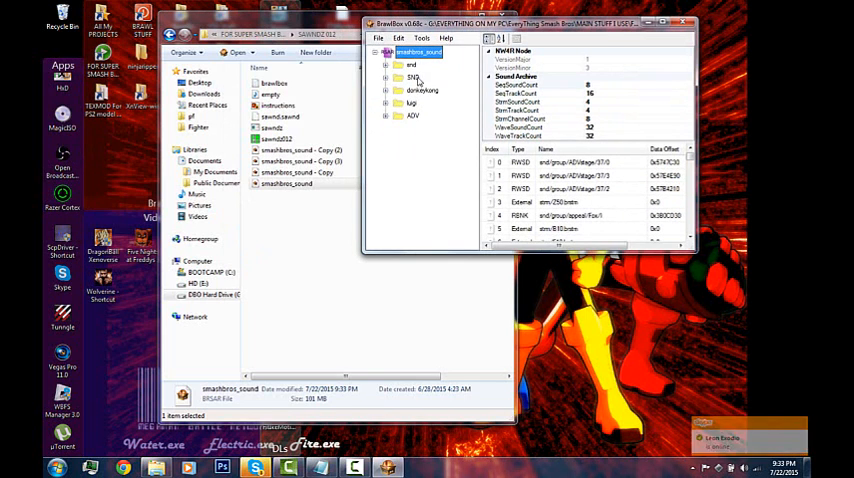
Expand snd, scroll to Purin, and play its sound entry 001 to verify the soundpack
left_click(399, 77)
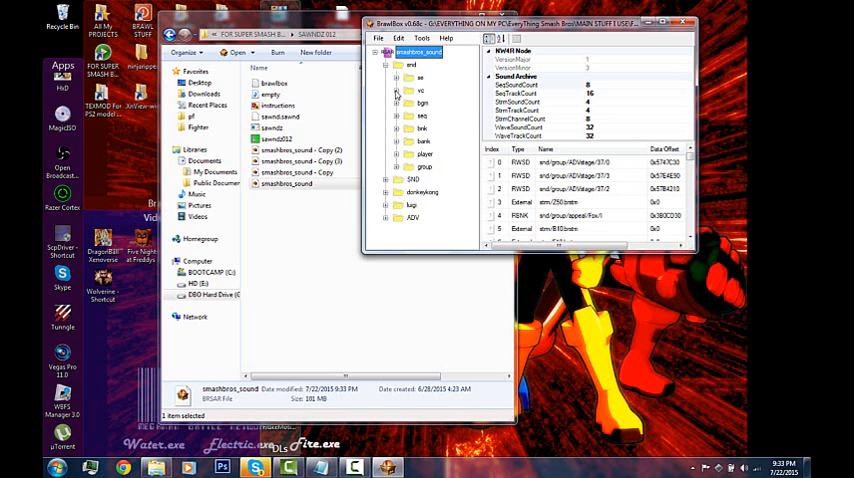
scroll("down", 3)
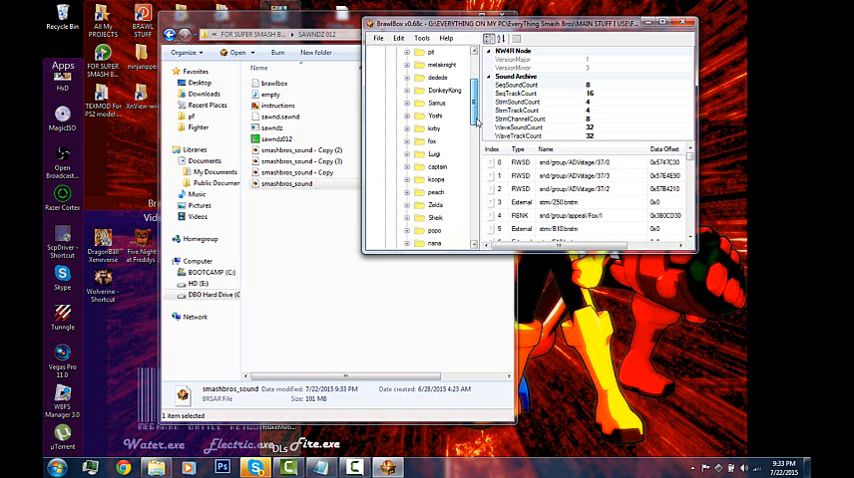
scroll("down", 3)
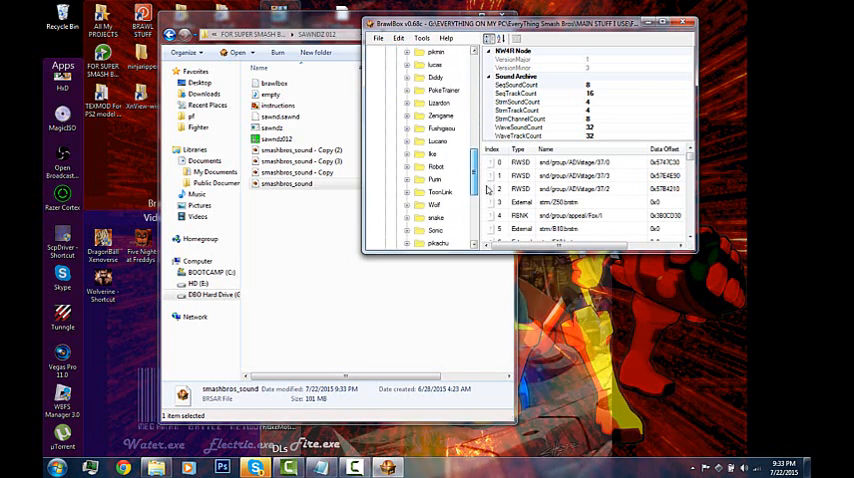
scroll("down", 3)
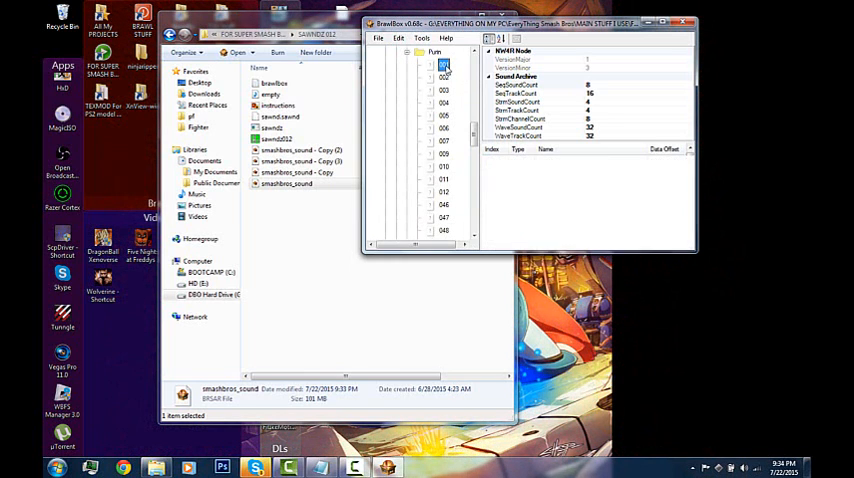
left_click(443, 65)
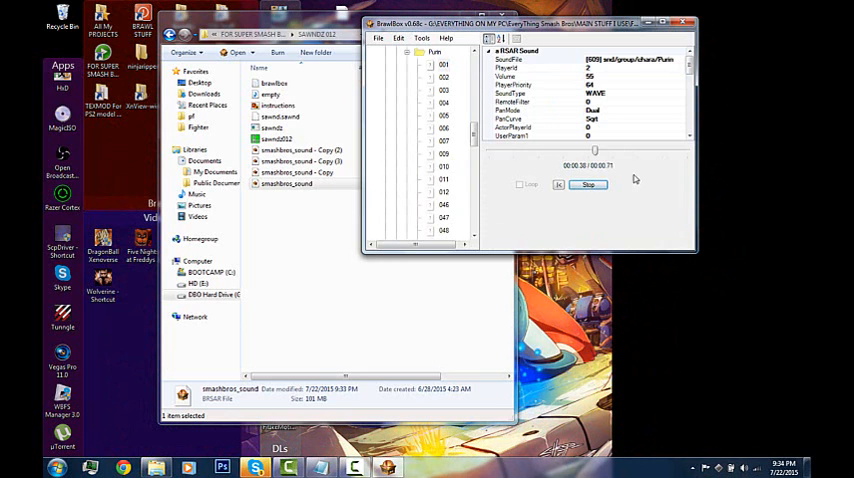
left_click(588, 184)
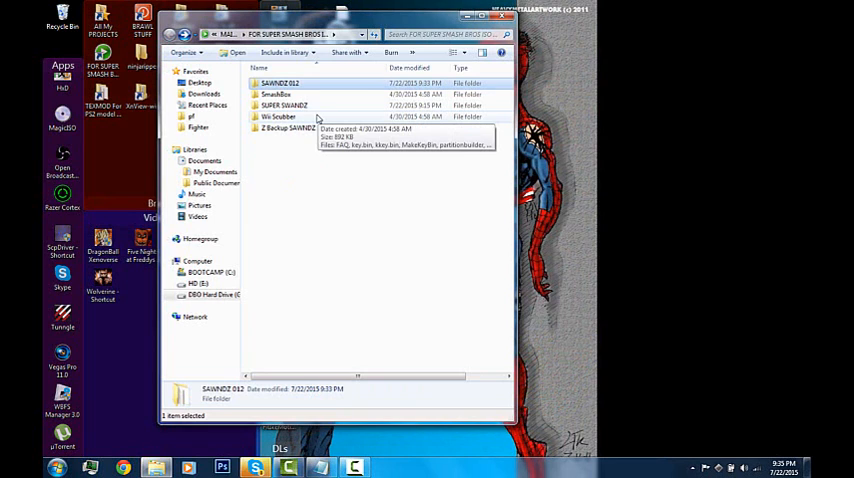
mouse_move(318, 128)
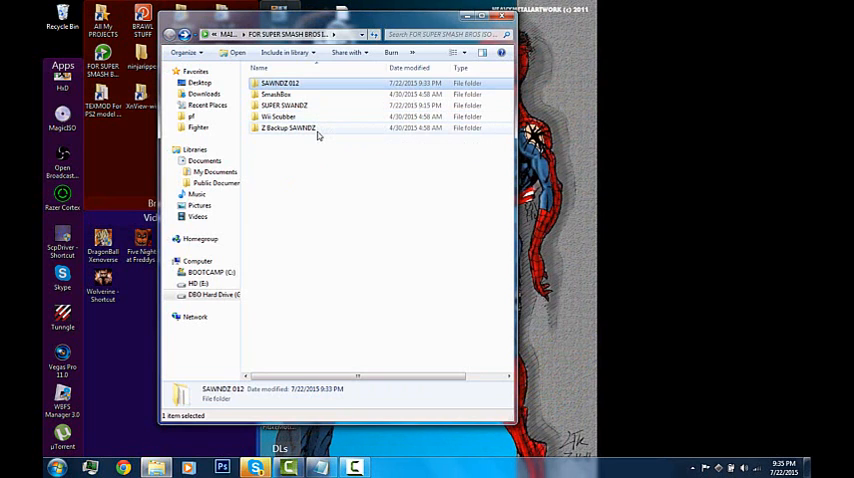
mouse_move(288, 128)
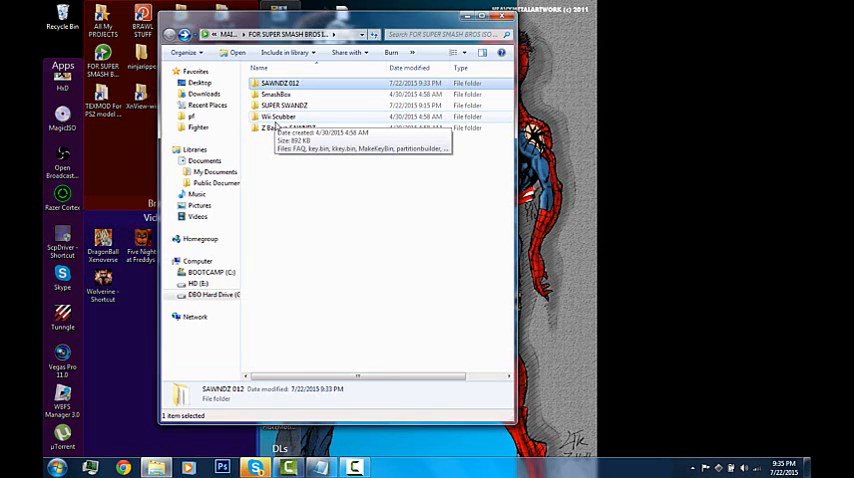
Load the Super Smash Bros Brawl ISO into WiiScrubber from the Wii Scrubber folder
double_click(278, 116)
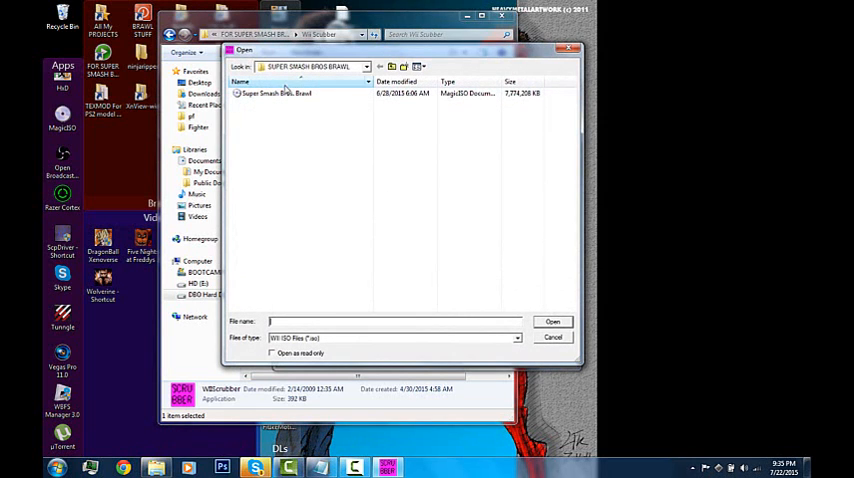
left_click(553, 321)
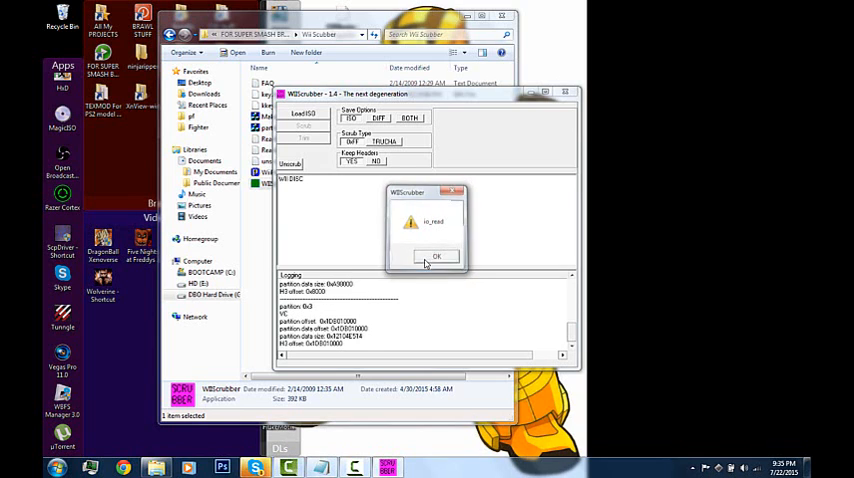
Dismiss each io_read warning until the disc's data partition and files are listed
left_click(436, 256)
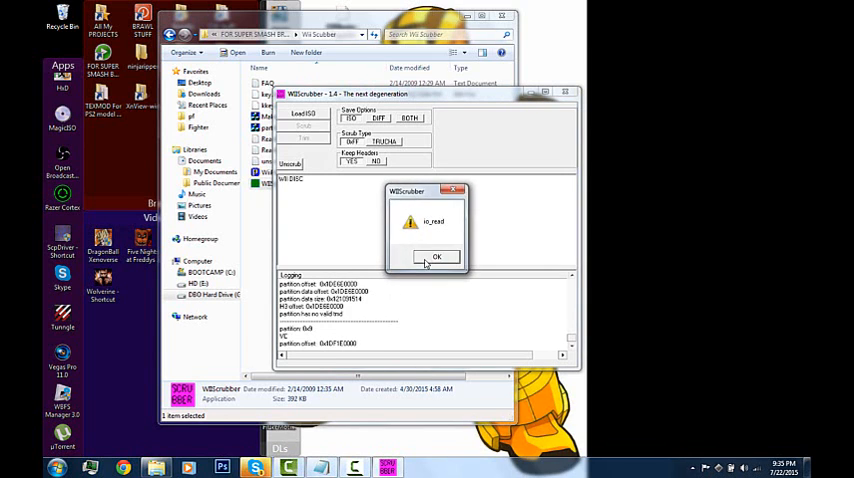
left_click(436, 256)
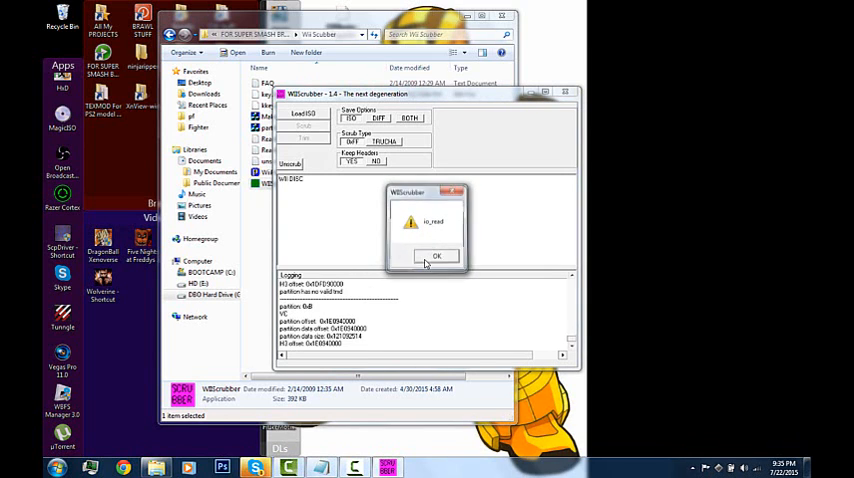
left_click(436, 255)
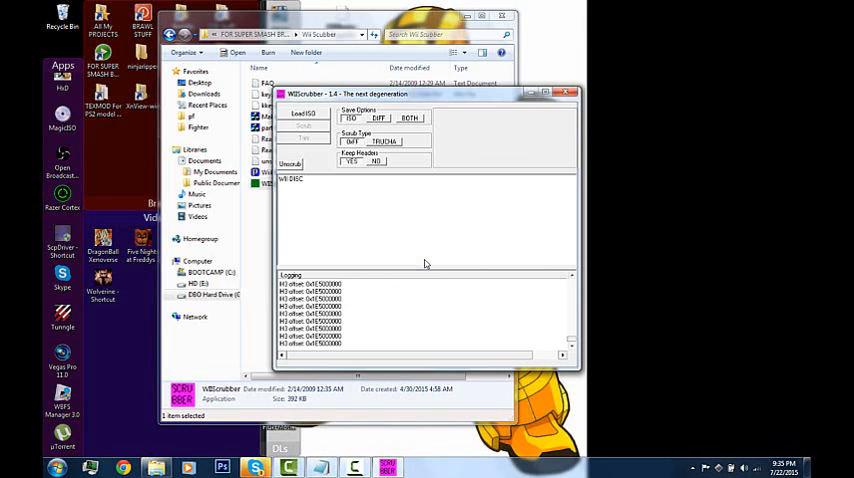
mouse_move(477, 292)
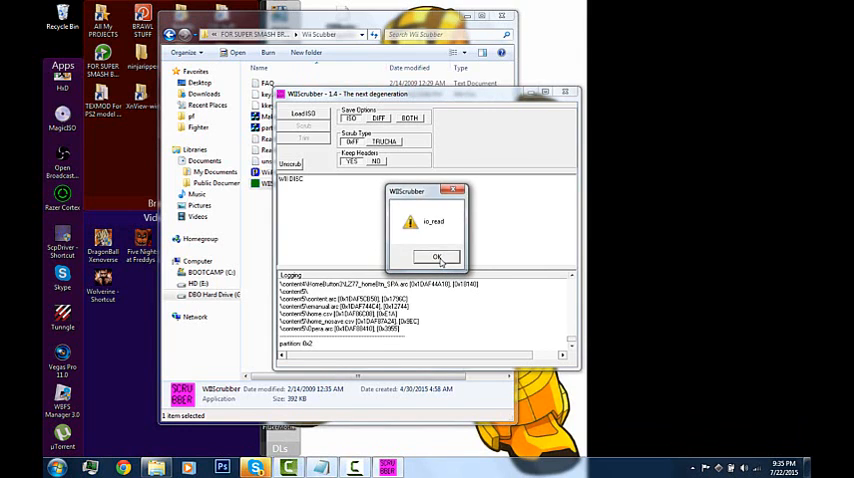
left_click(436, 256)
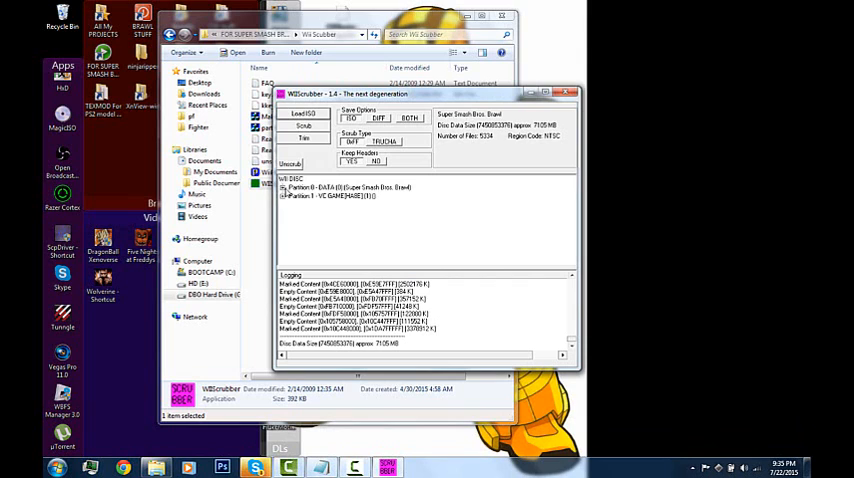
Locate smashbros_sound.brsar inside Partition 0's sound folder and bring up its actions
left_click(286, 187)
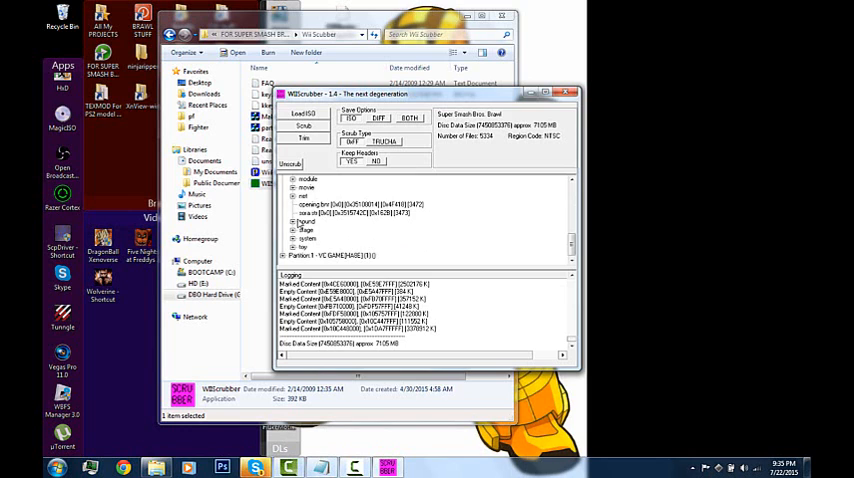
left_click(298, 187)
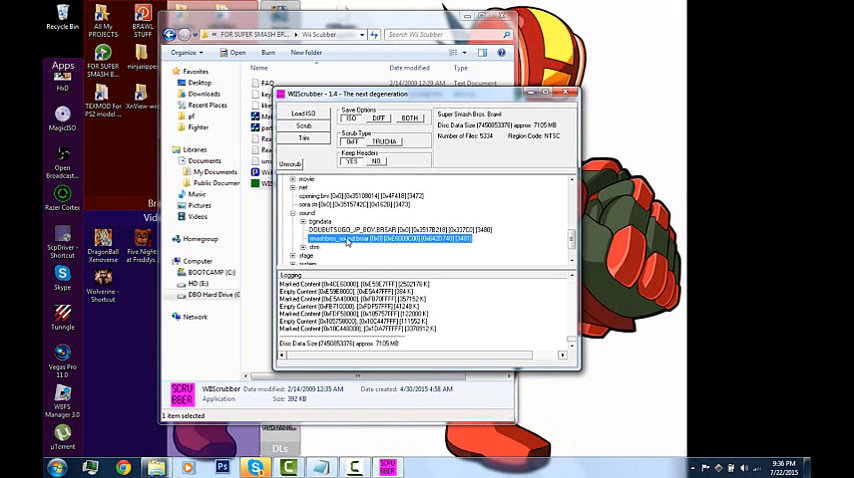
right_click(360, 240)
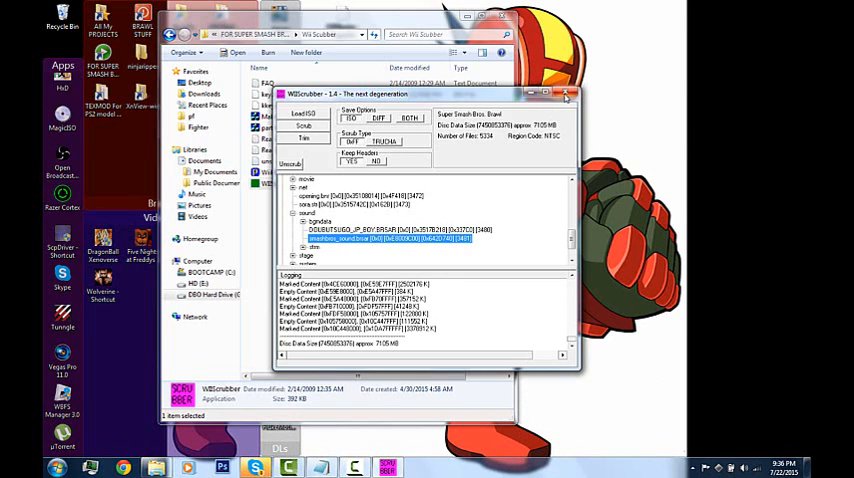
Quit WiiScrubber, confirming the exit prompt
left_click(566, 93)
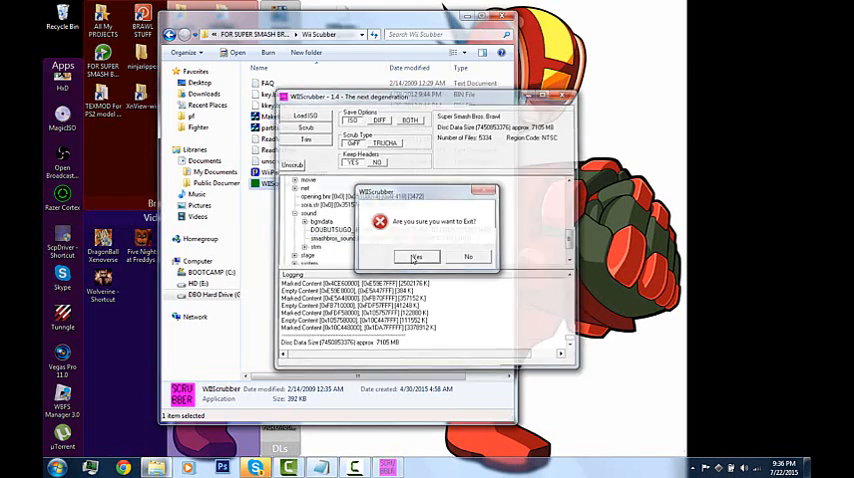
left_click(417, 257)
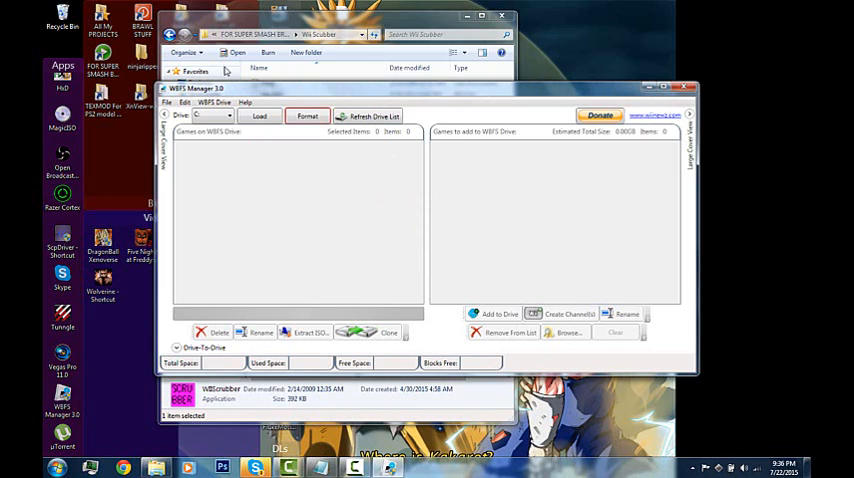
mouse_move(325, 202)
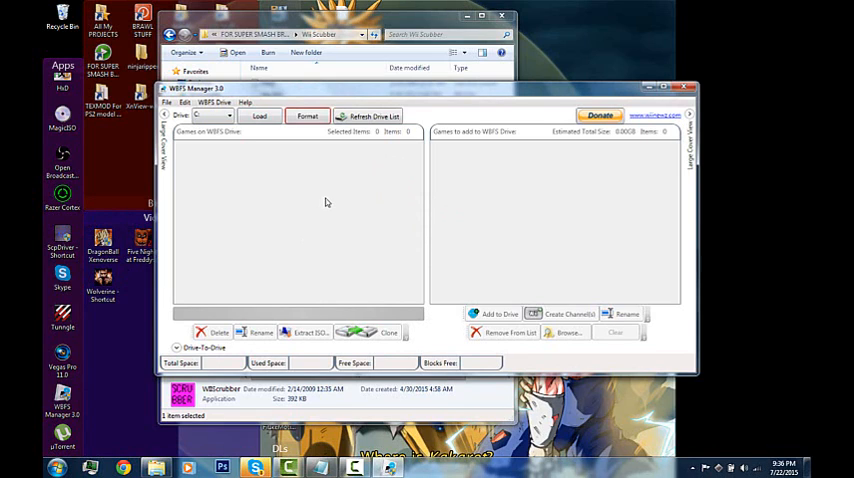
mouse_move(321, 219)
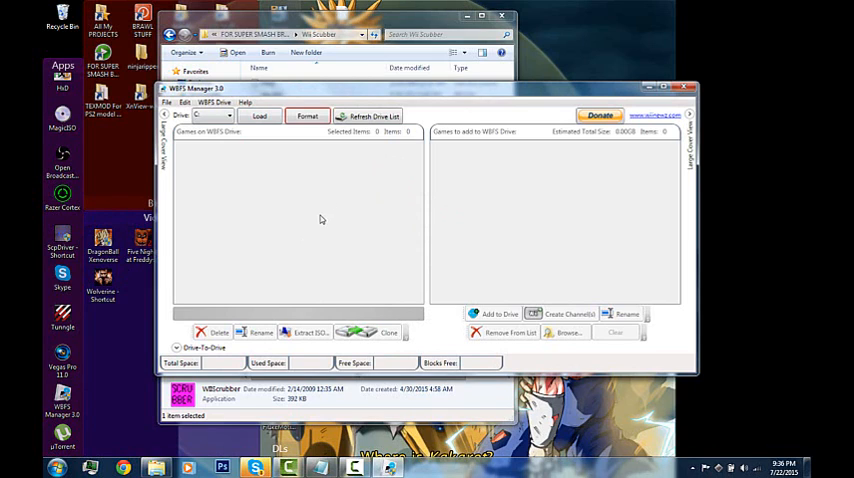
mouse_move(289, 227)
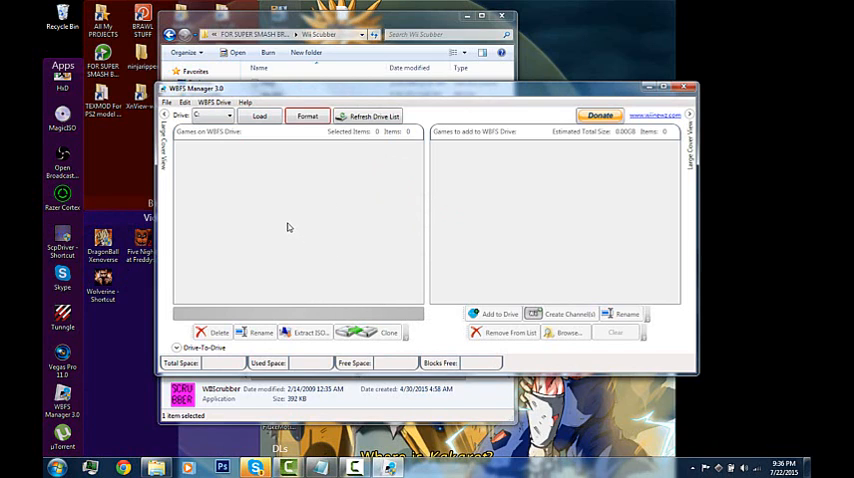
mouse_move(270, 231)
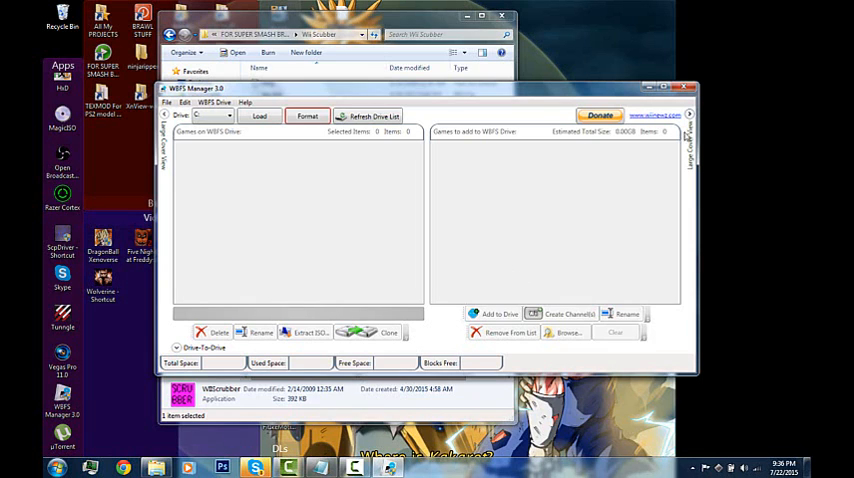
mouse_move(620, 60)
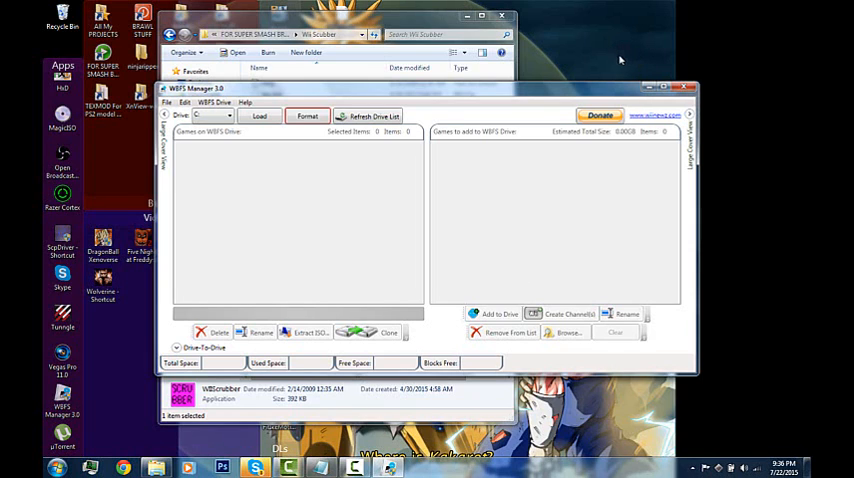
mouse_move(568, 333)
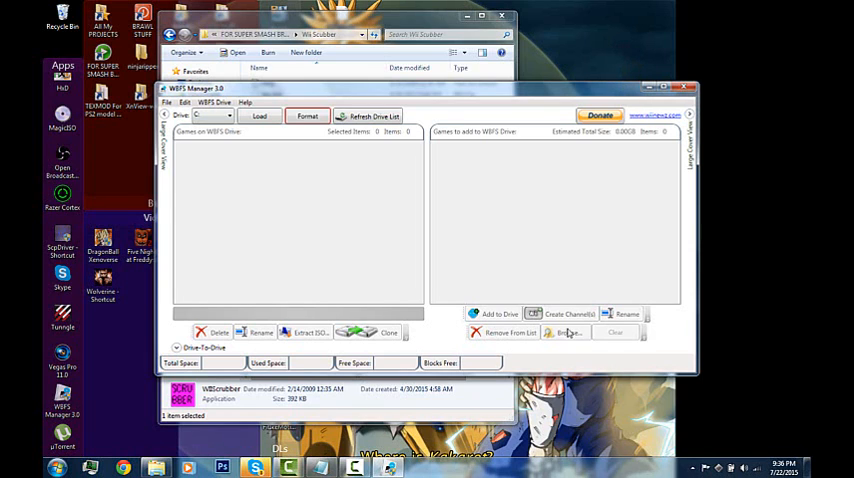
mouse_move(587, 188)
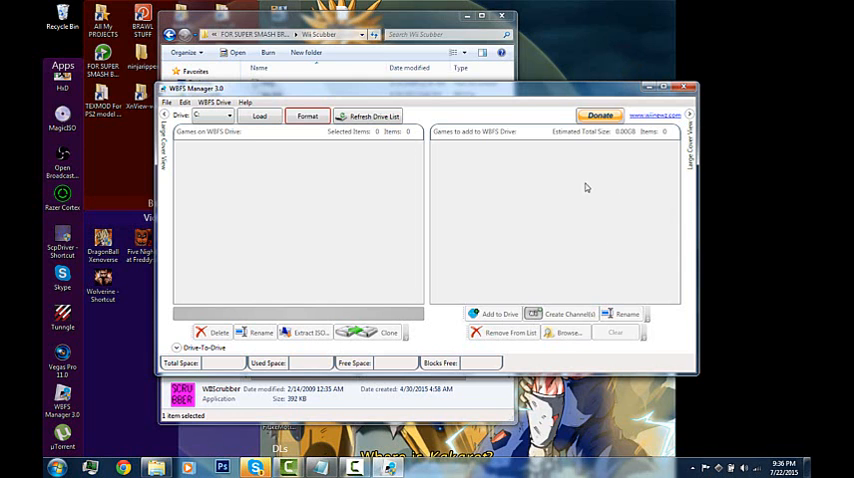
mouse_move(476, 285)
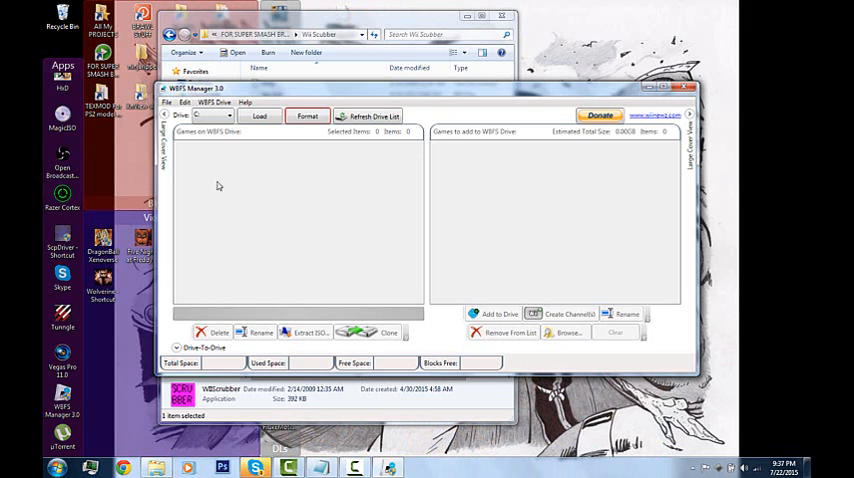
mouse_move(345, 197)
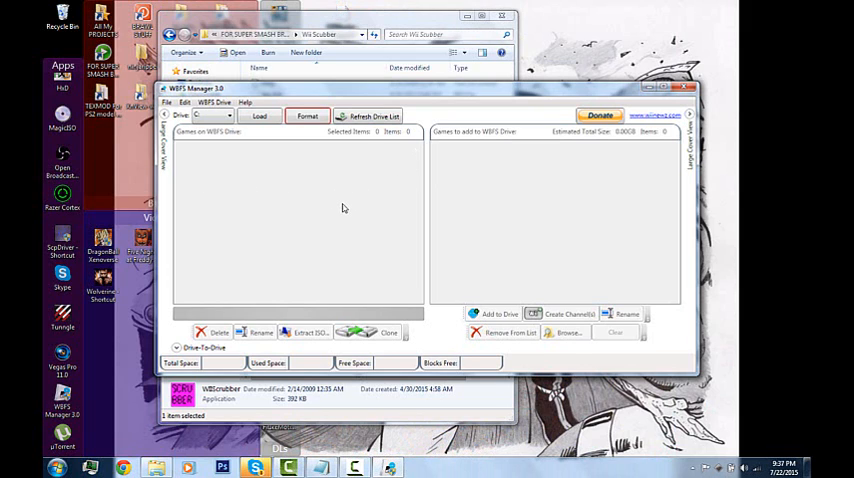
mouse_move(774, 53)
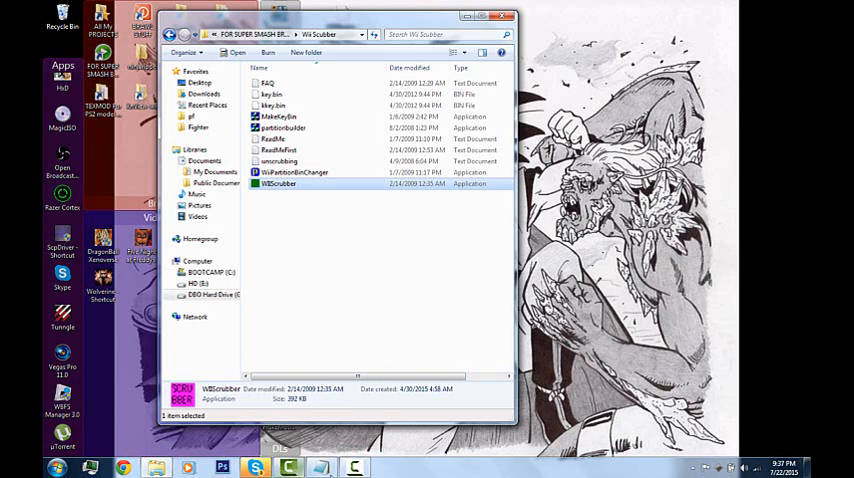
mouse_move(729, 311)
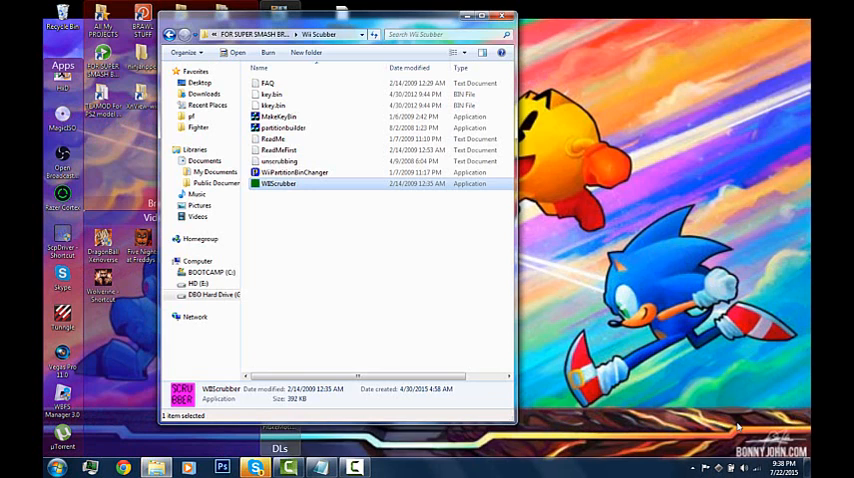
mouse_move(426, 437)
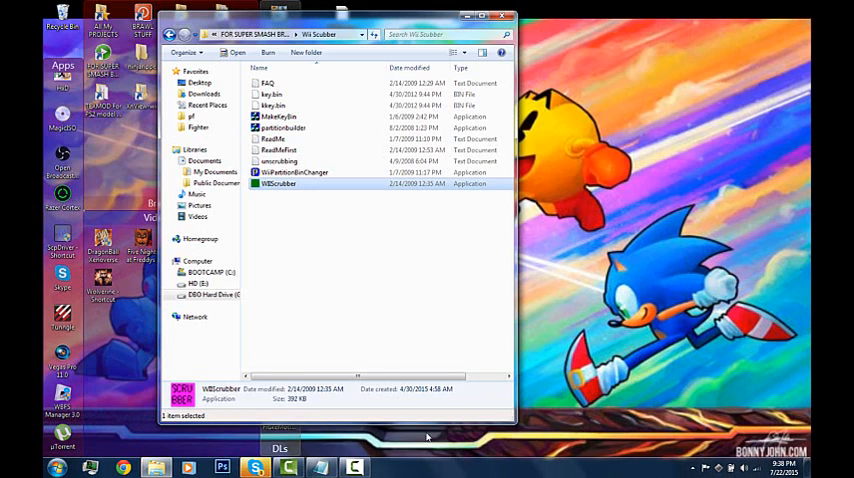